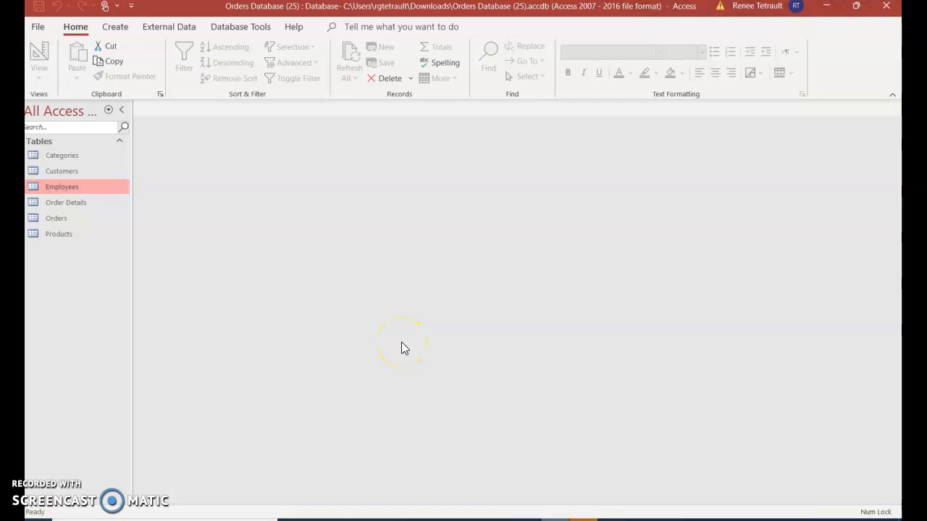
{"action": "mouse_move", "coordinate": [404, 347]}
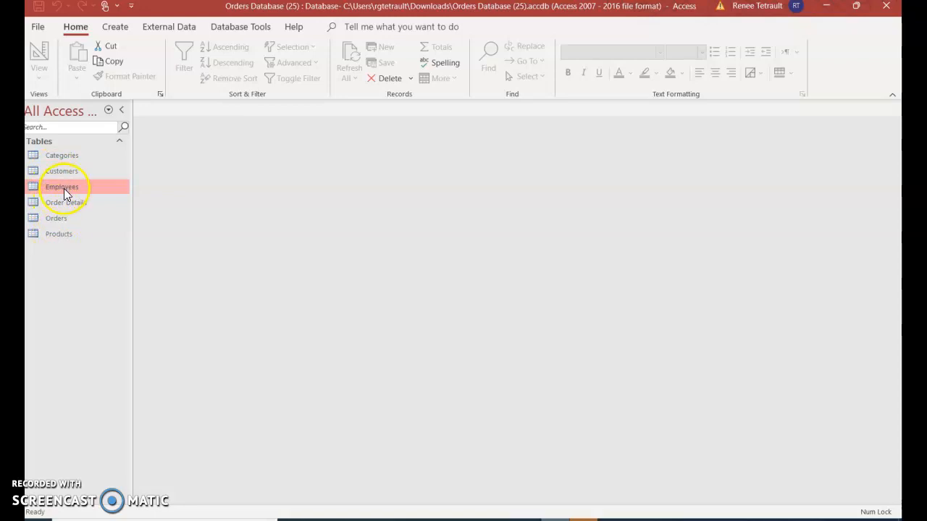
Step: Open the Employees table in Datasheet View from the Navigation Pane
{"action": "left_click", "coordinate": [65, 187]}
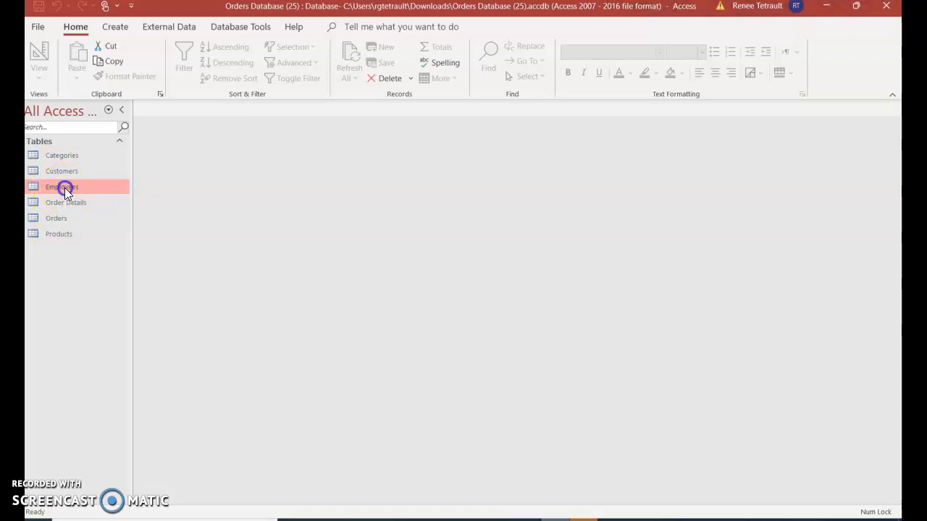
{"action": "double_click", "coordinate": [61, 186]}
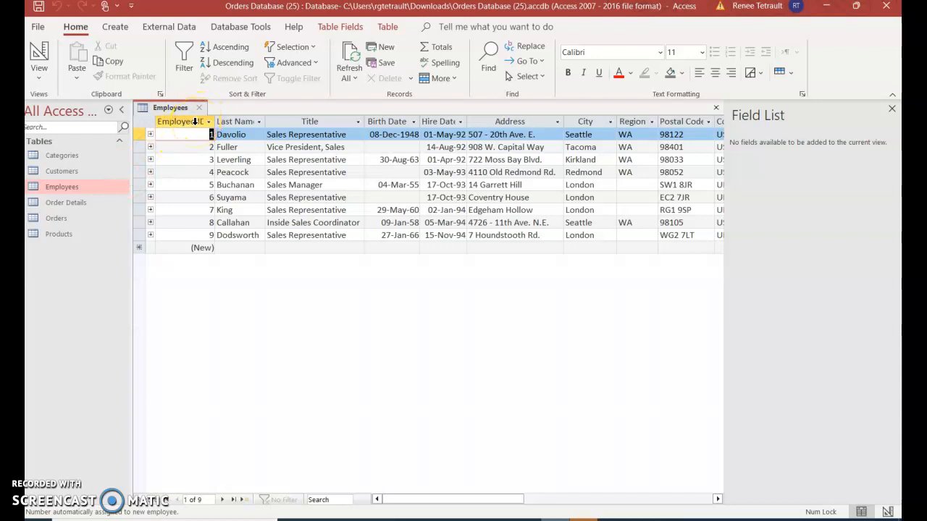
Step: Insert two Short Text fields named First Name and Middle Name after Employee ID
{"action": "left_click", "coordinate": [181, 122]}
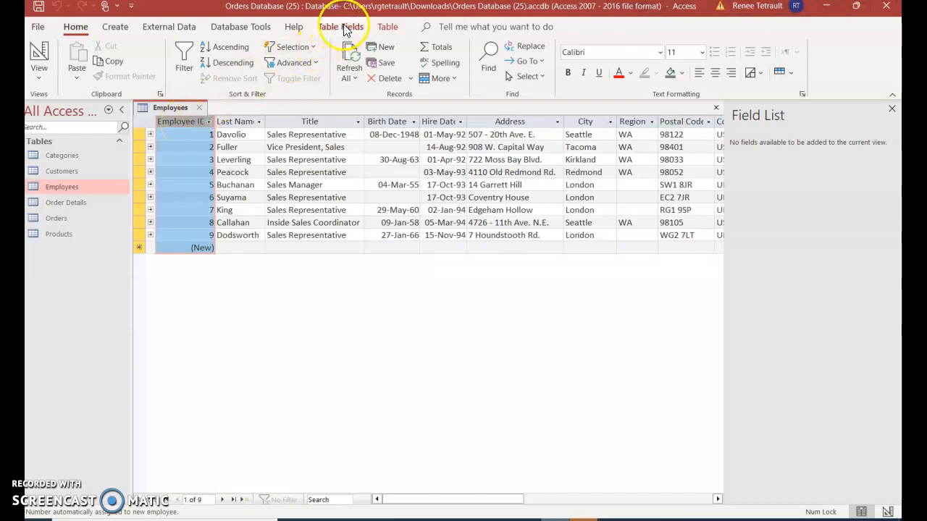
{"action": "left_click", "coordinate": [340, 26]}
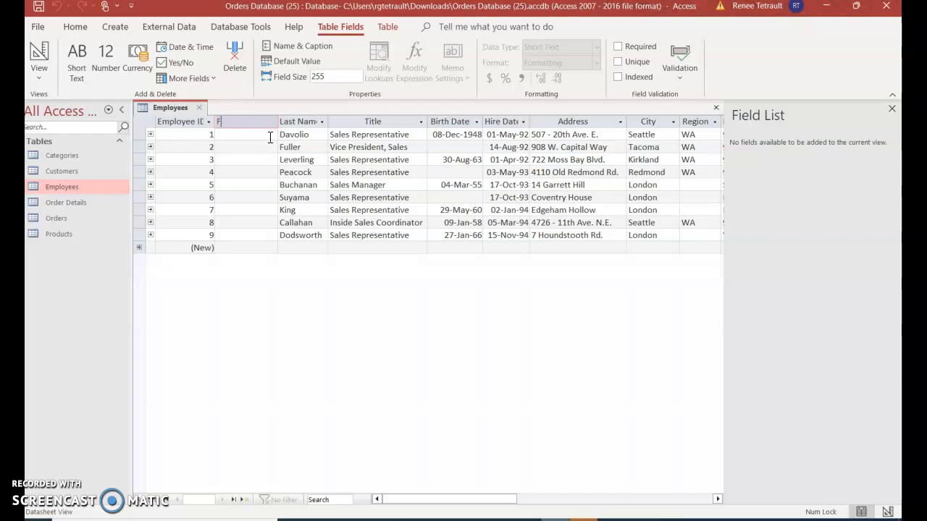
{"action": "type", "text": "First Name"}
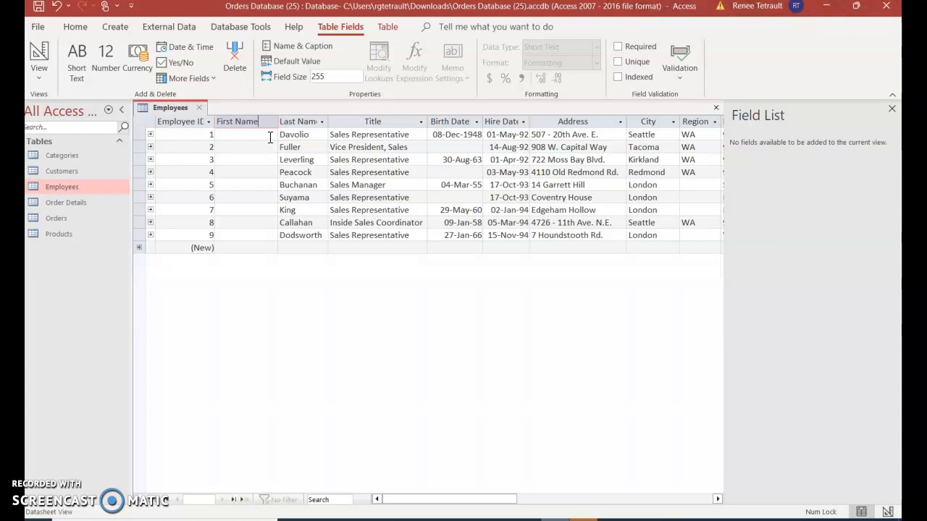
{"action": "mouse_move", "coordinate": [75, 58]}
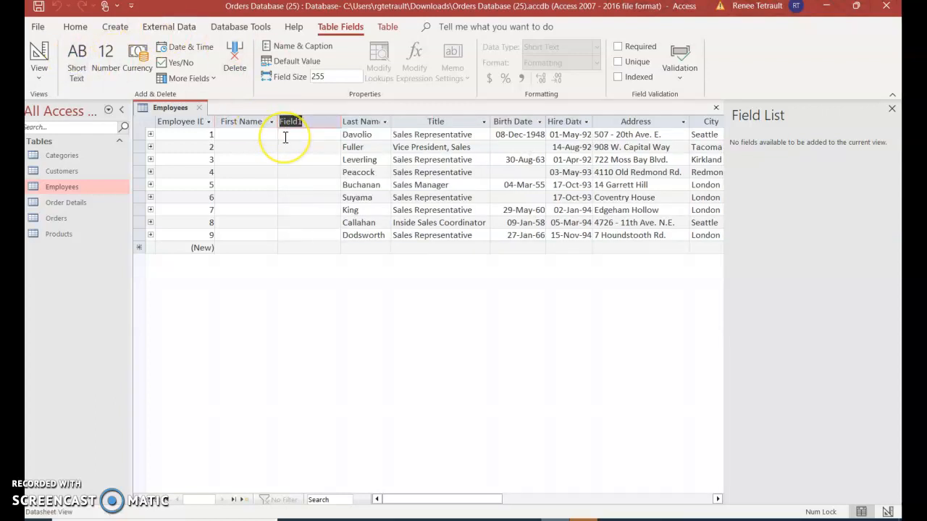
{"action": "type", "text": "Middle Name"}
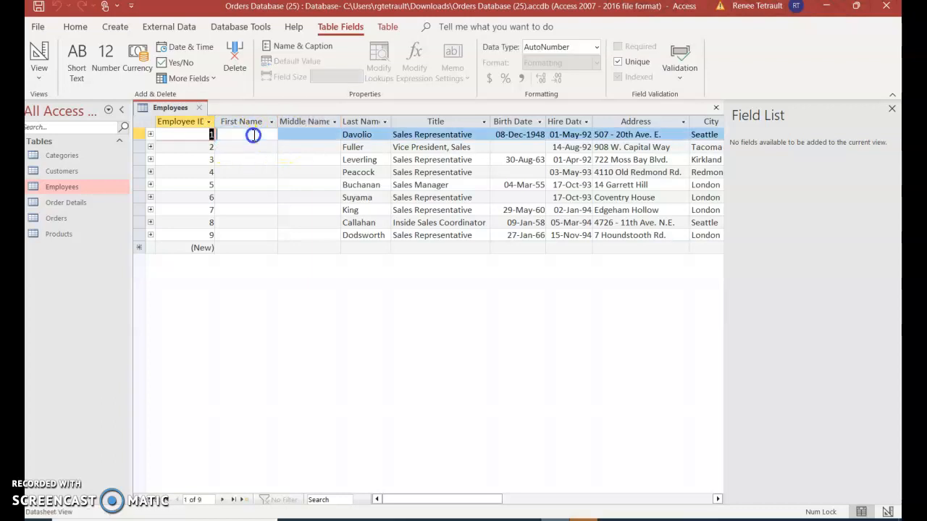
Step: Begin entering the employees' first names in the new First Name column
{"action": "left_click", "coordinate": [241, 133]}
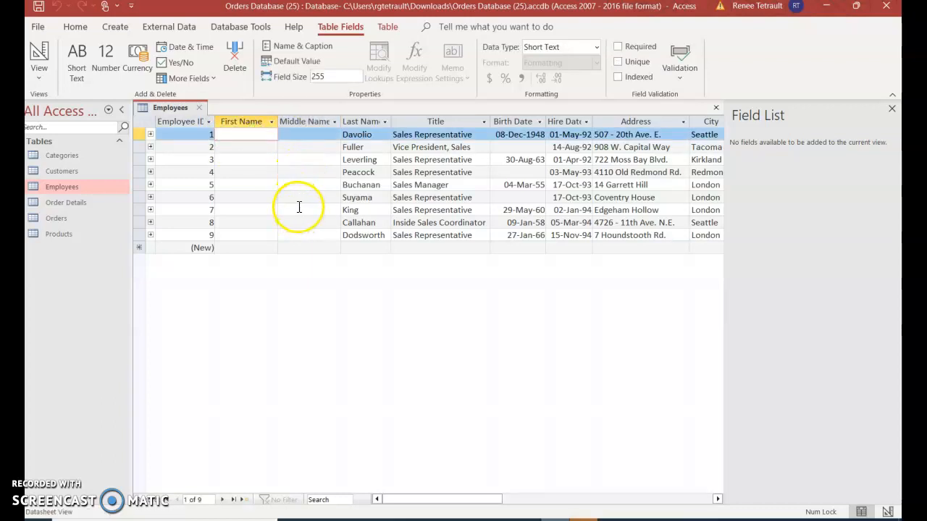
{"action": "mouse_move", "coordinate": [223, 397]}
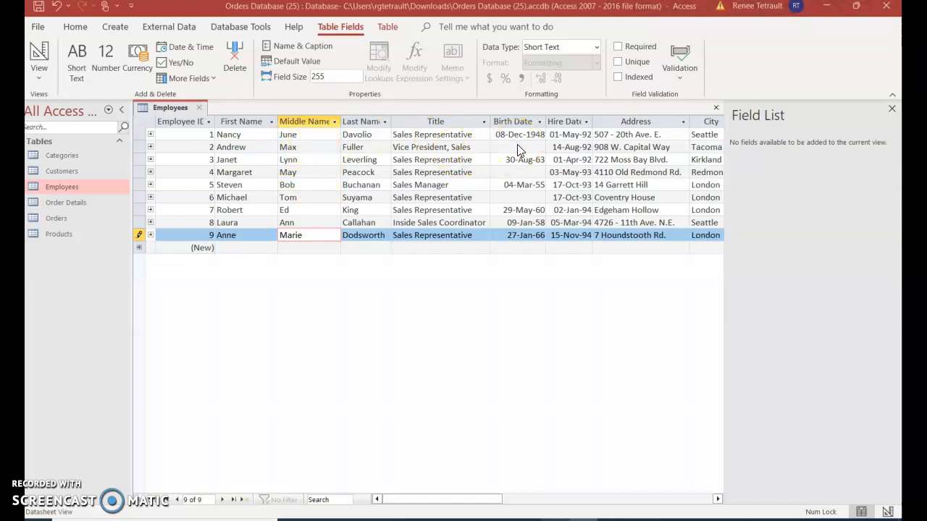
Step: Enter Andrew Fuller's birth date as 10-Feb-52
{"action": "left_click", "coordinate": [515, 147]}
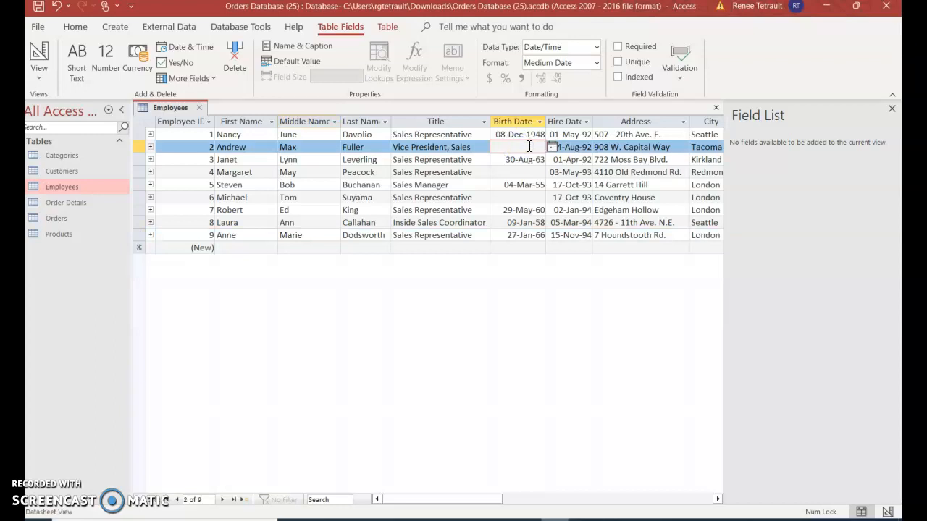
{"action": "left_click", "coordinate": [536, 147]}
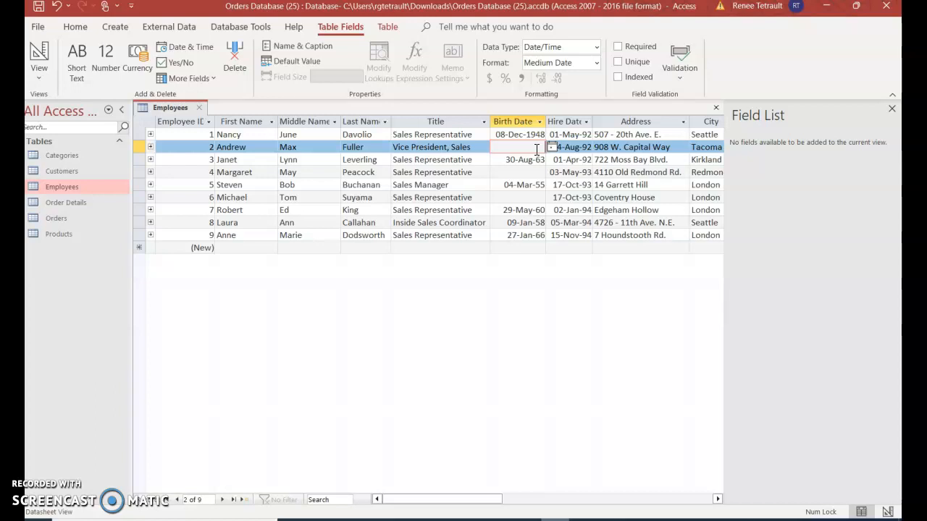
{"action": "left_click", "coordinate": [551, 148]}
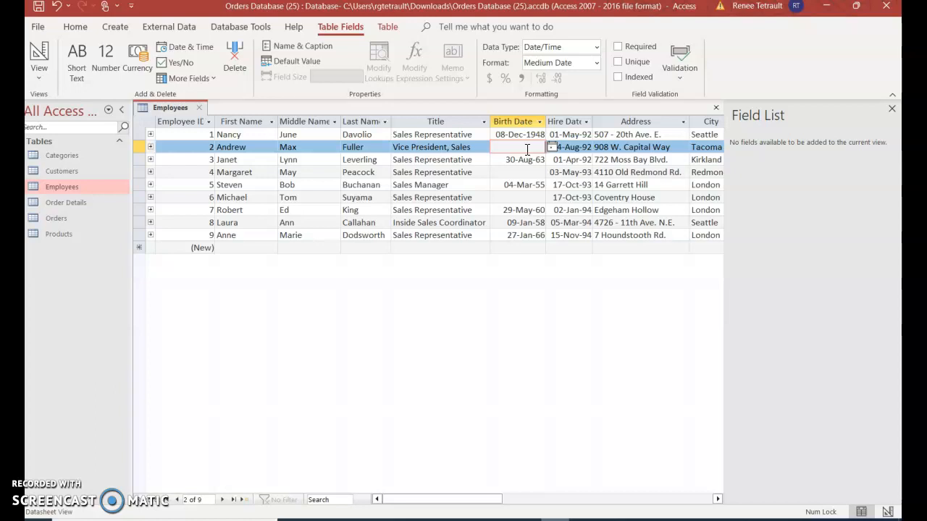
{"action": "type", "text": "10"}
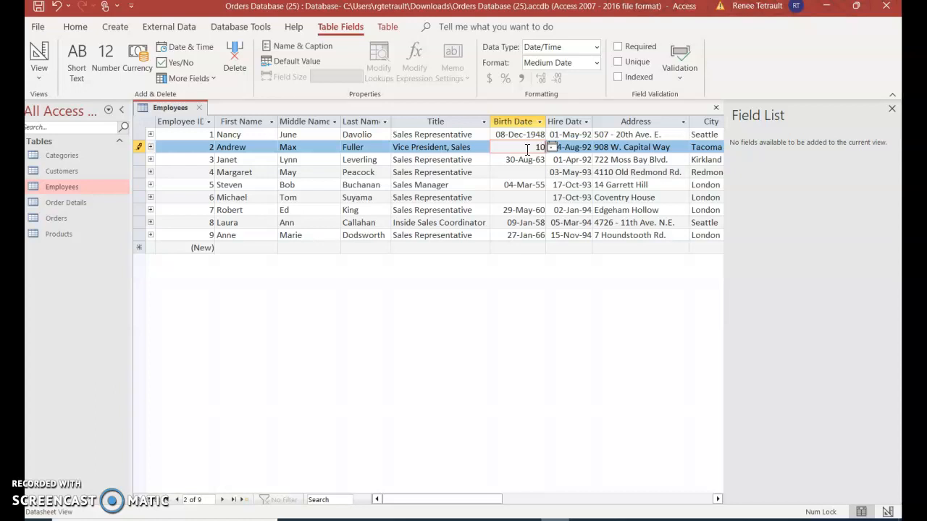
{"action": "type", "text": "10-Feb-"}
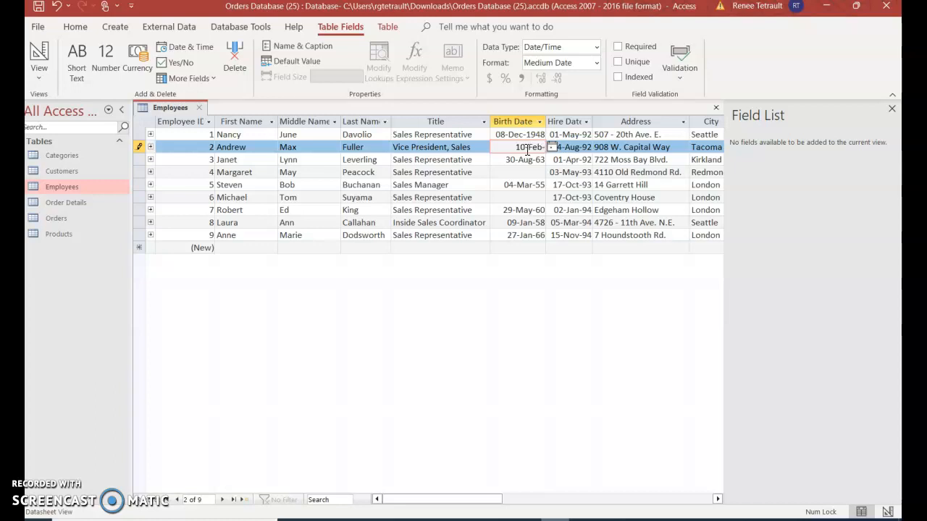
Step: Enter the birth dates for Peacock (19-Sep-1937) and Suyama (02-Jul-63)
{"action": "left_click", "coordinate": [524, 159]}
{"action": "type", "text": "19-"}
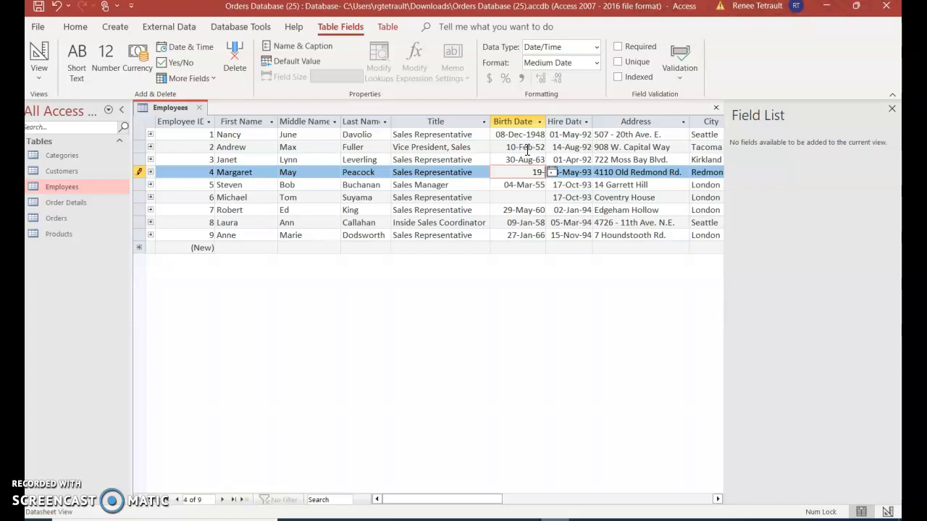
{"action": "type", "text": "Sept"}
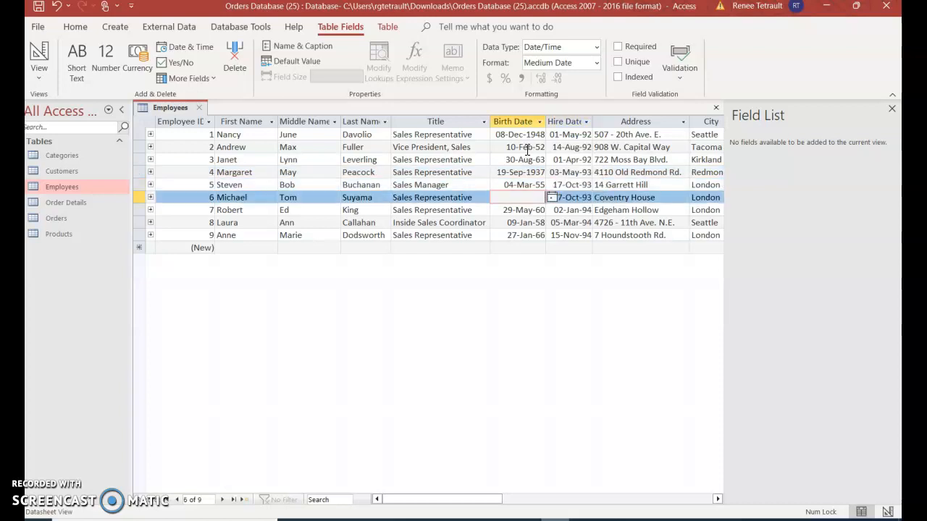
{"action": "type", "text": "2-Jul-63"}
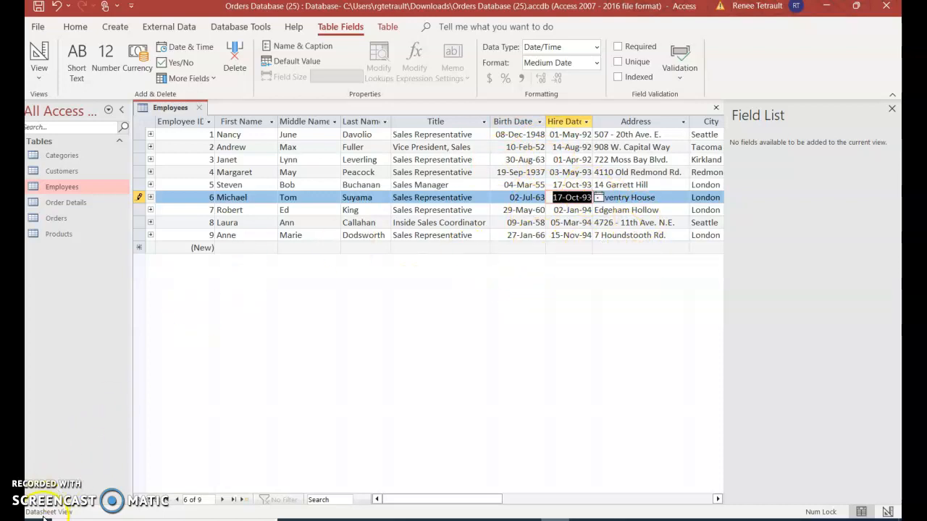
{"action": "mouse_move", "coordinate": [290, 186]}
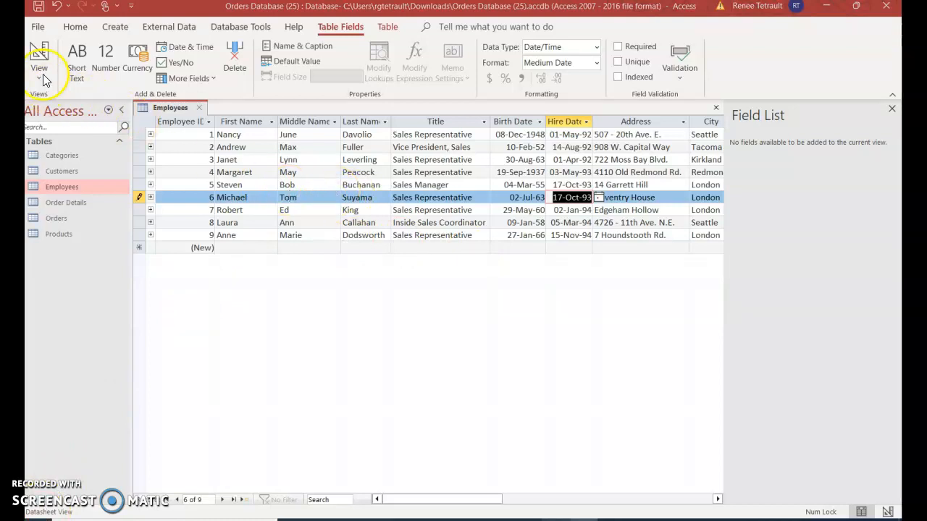
Step: Review the Employees fields in Design View, including Middle Name, then close the table
{"action": "left_click", "coordinate": [39, 57]}
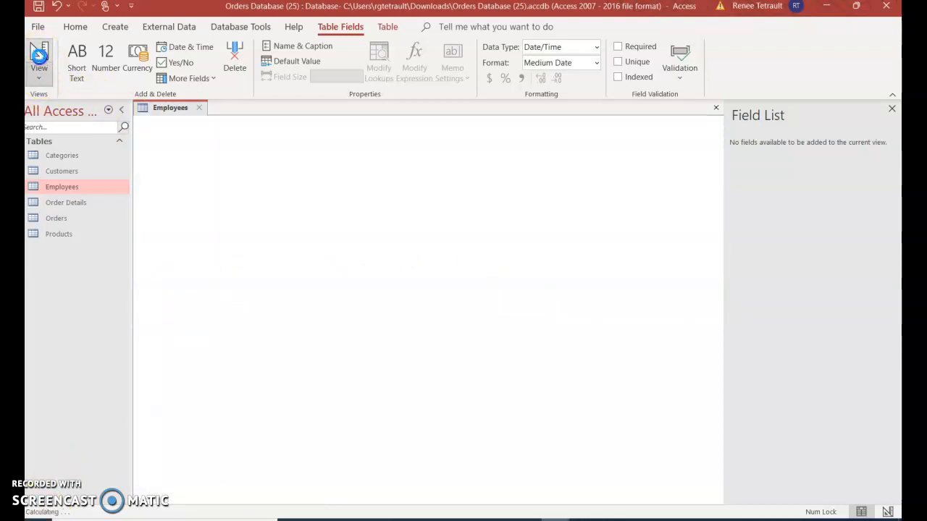
{"action": "left_click", "coordinate": [38, 65]}
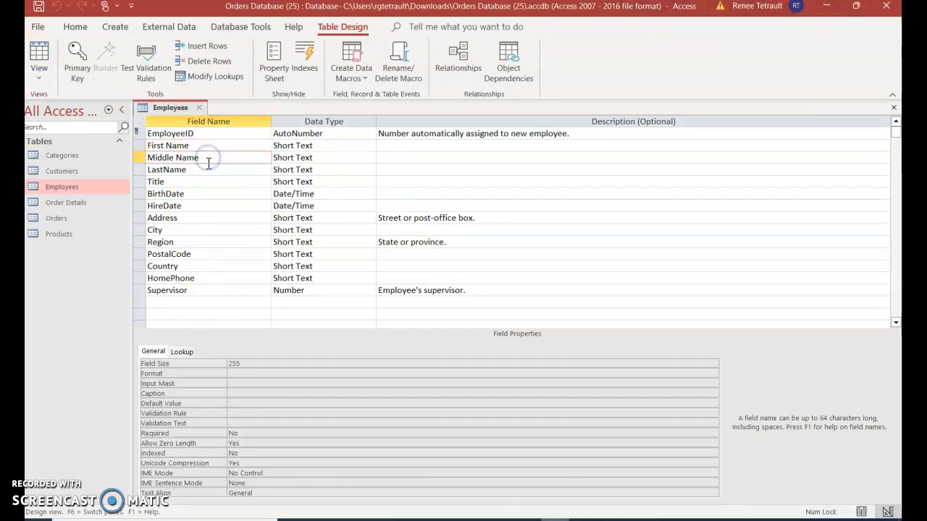
{"action": "left_click", "coordinate": [167, 170]}
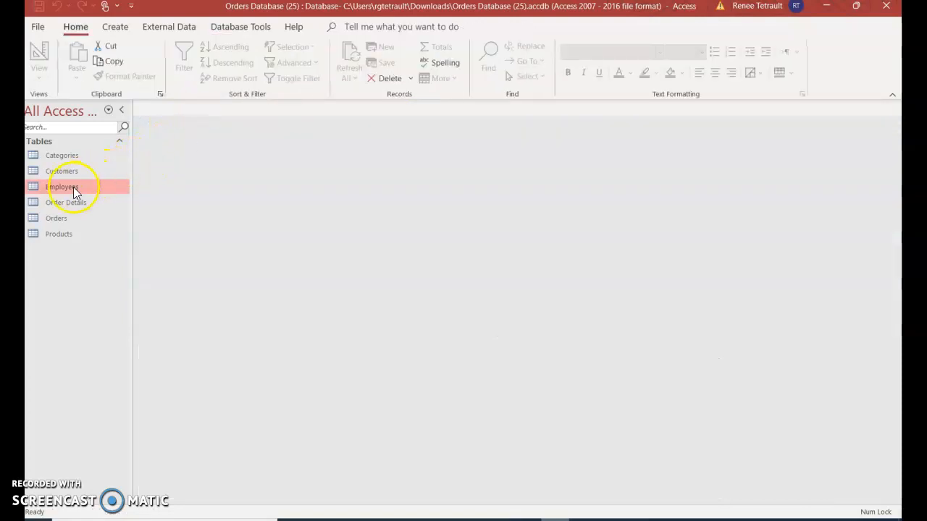
{"action": "double_click", "coordinate": [60, 185]}
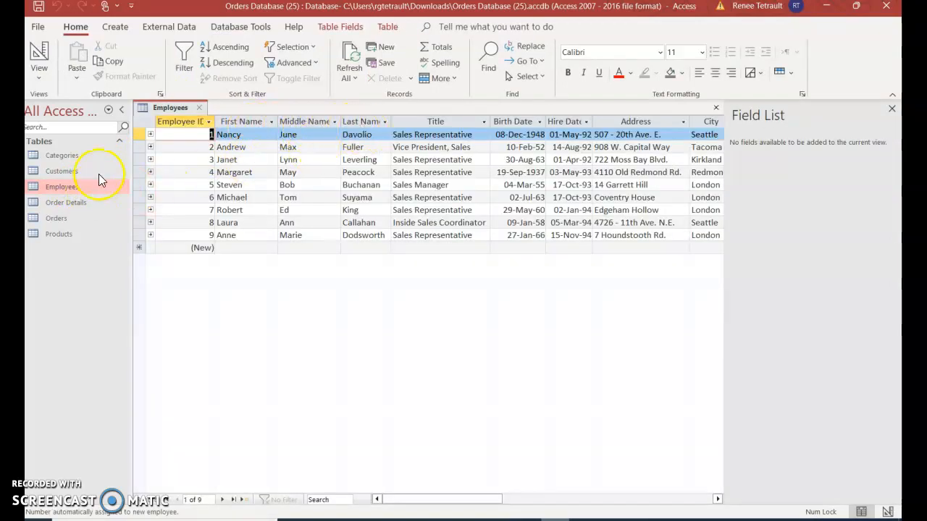
{"action": "left_click", "coordinate": [200, 107]}
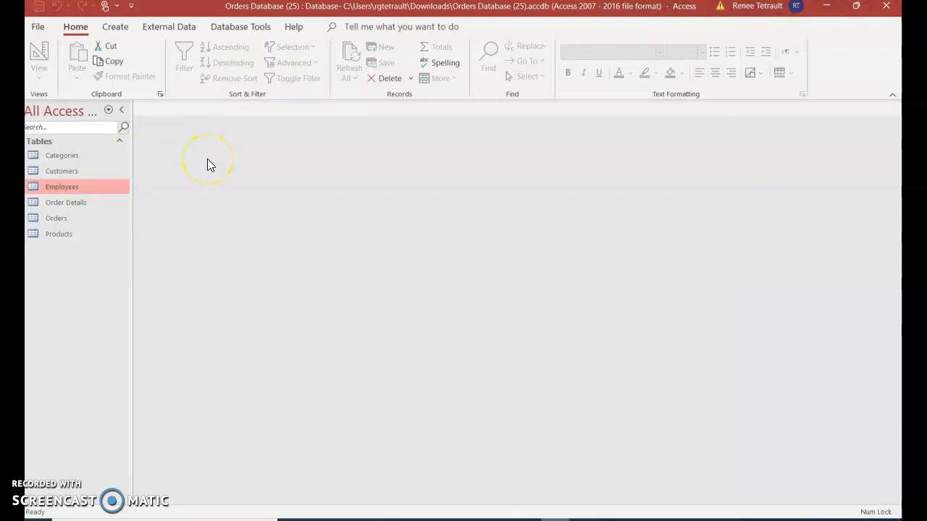
{"action": "mouse_move", "coordinate": [107, 220]}
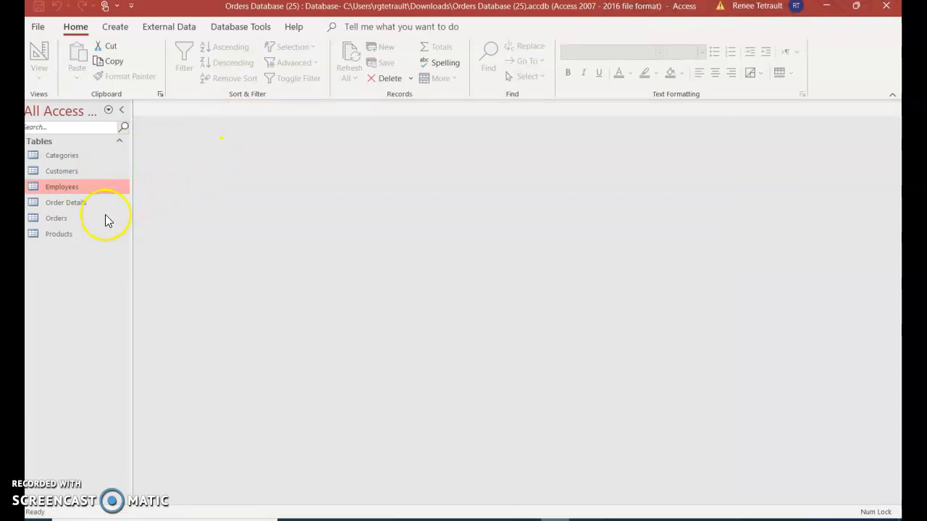
Step: In the Products table, add a new Calculated Field with Currency results
{"action": "double_click", "coordinate": [58, 235]}
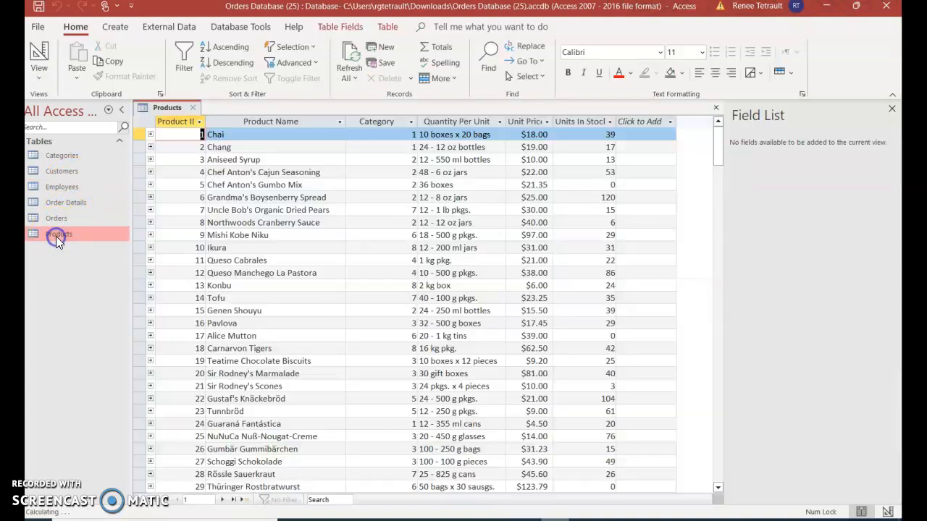
{"action": "left_click", "coordinate": [58, 235]}
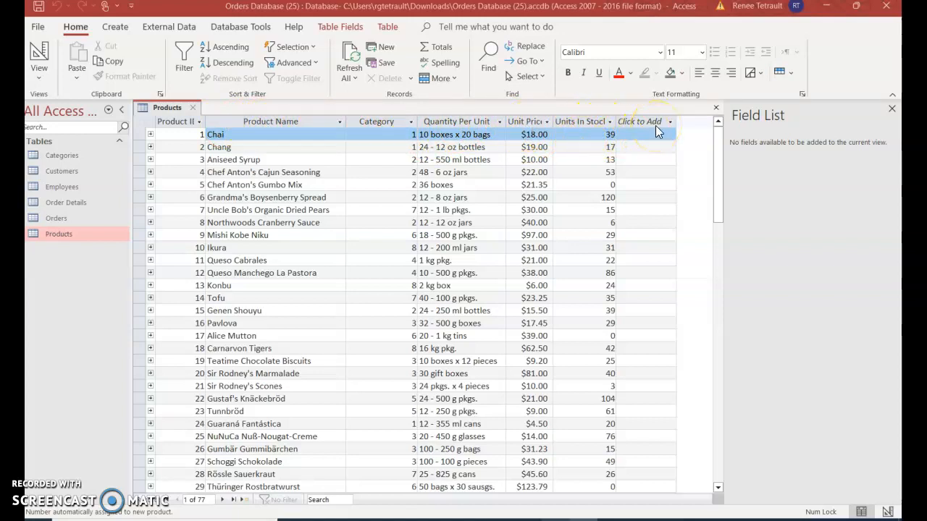
{"action": "left_click", "coordinate": [534, 133]}
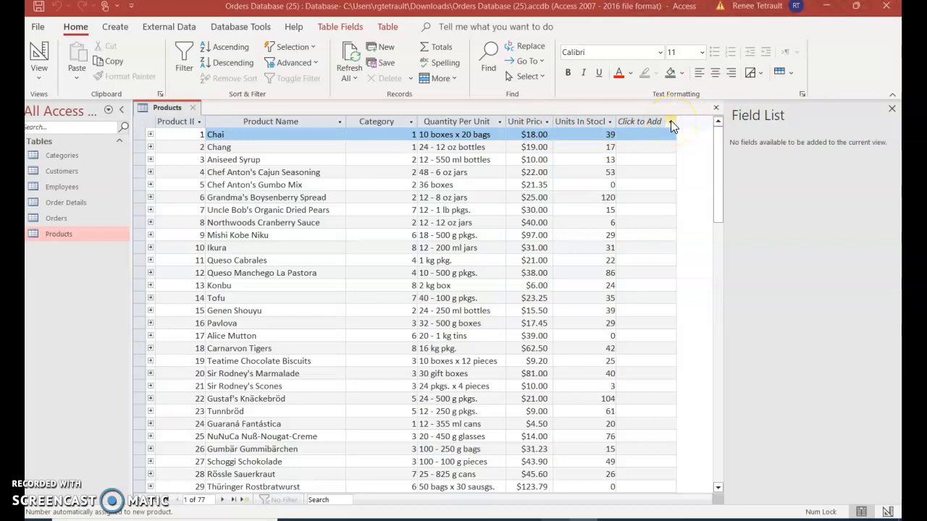
{"action": "left_click", "coordinate": [672, 122]}
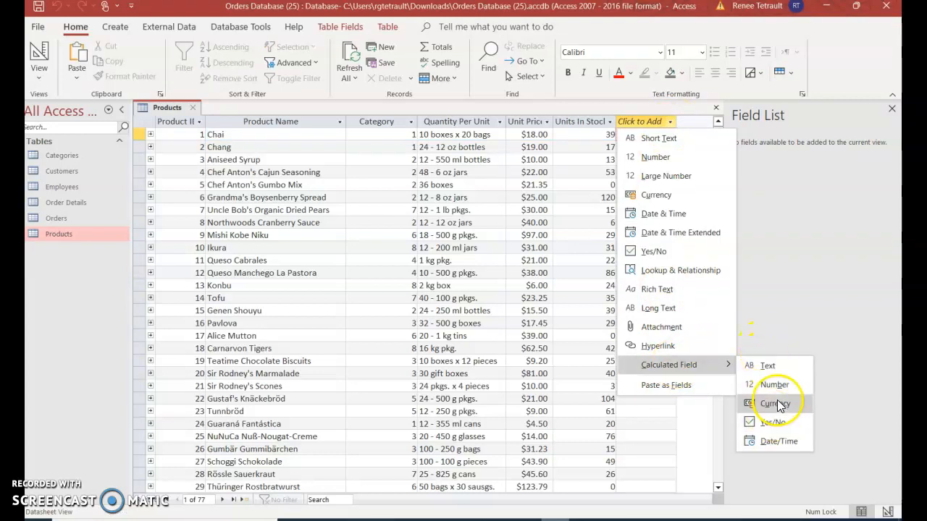
{"action": "left_click", "coordinate": [773, 403]}
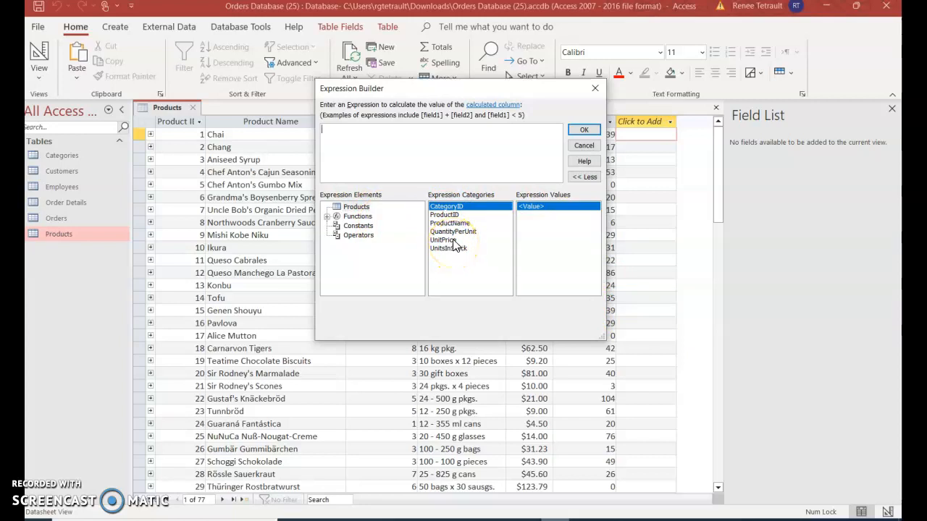
Step: Build the expression [UnitPrice] * [UnitsInStock] and confirm it
{"action": "double_click", "coordinate": [443, 240]}
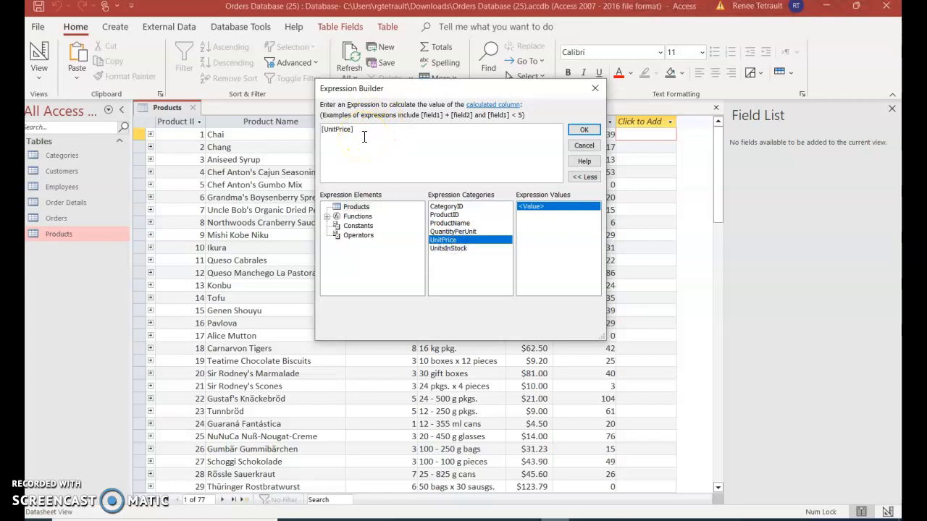
{"action": "type", "text": "*"}
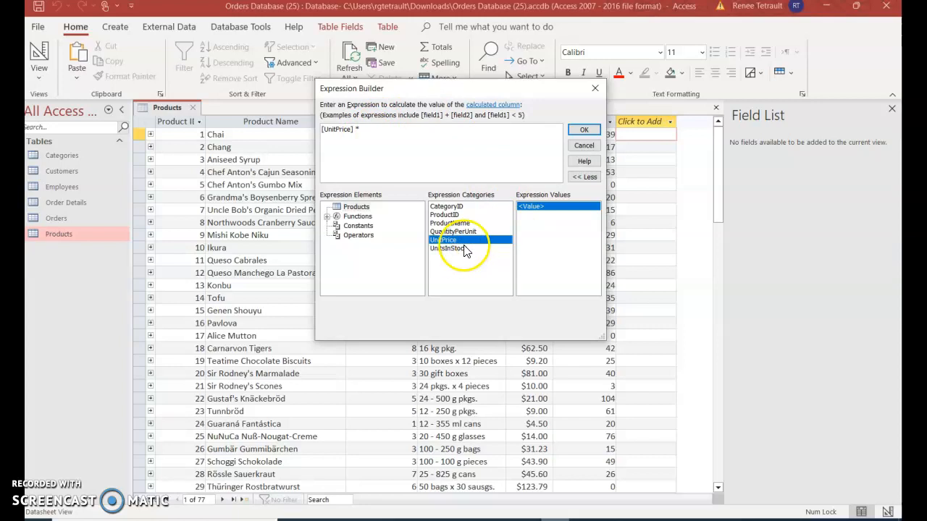
{"action": "double_click", "coordinate": [446, 249]}
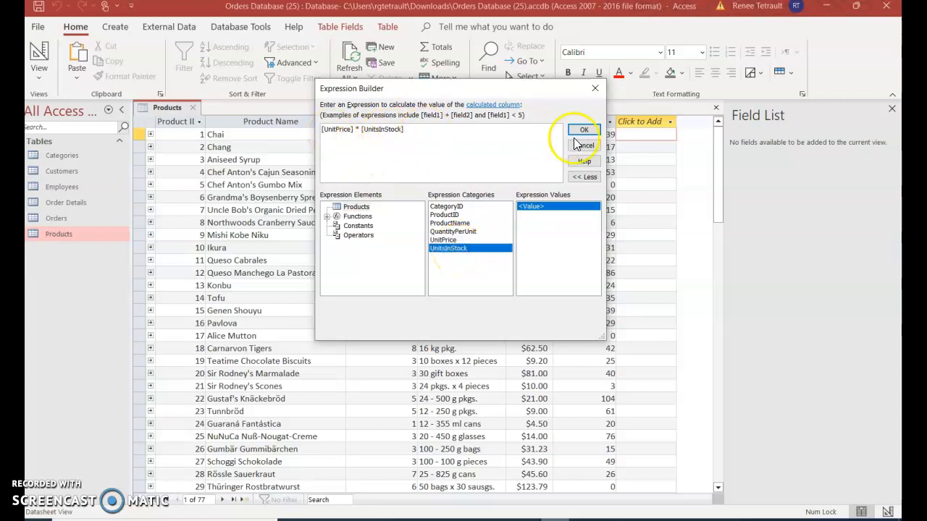
{"action": "left_click", "coordinate": [584, 131]}
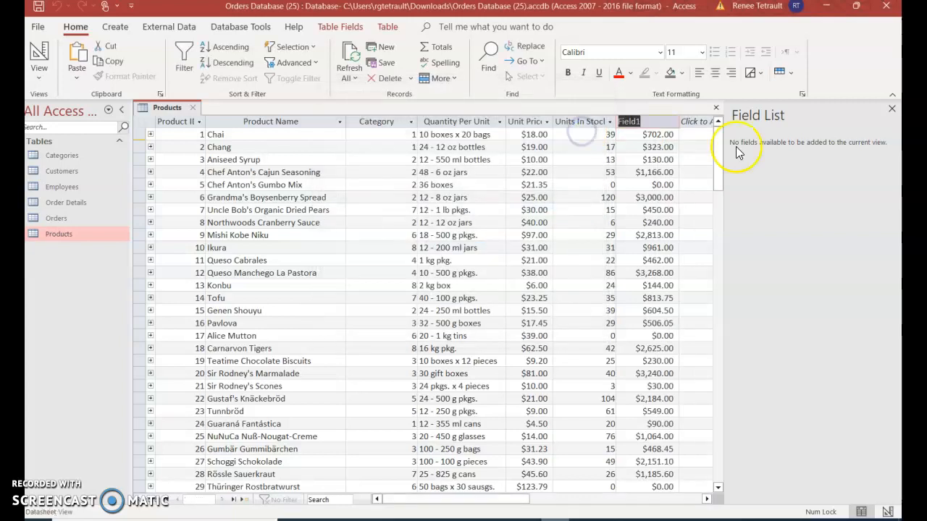
Step: Rename the calculated column Total Sales and close the Products table
{"action": "left_click", "coordinate": [635, 122]}
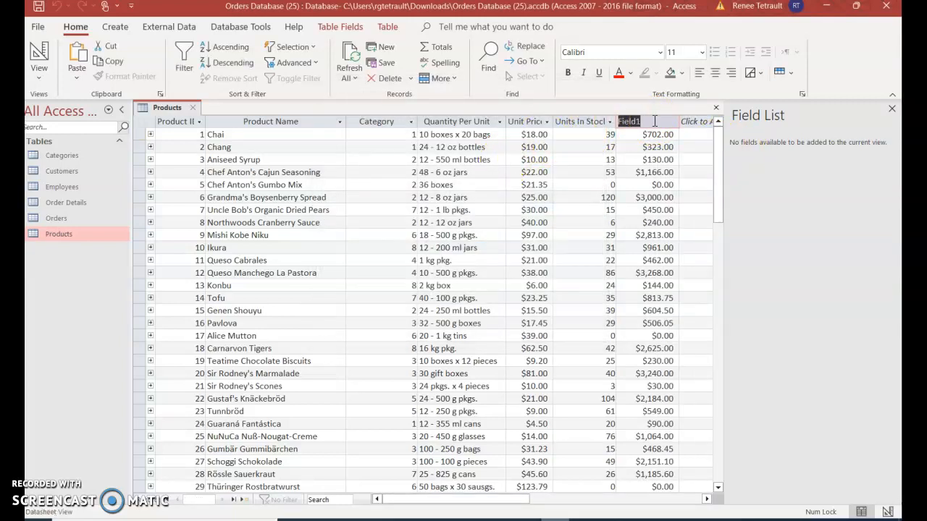
{"action": "type", "text": "Total Sales"}
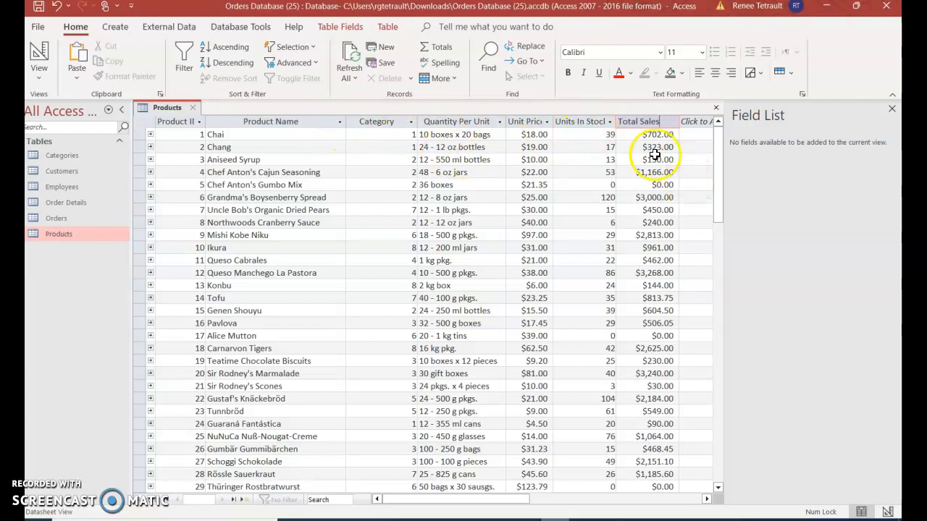
{"action": "scroll", "scroll_direction": "down", "scroll_amount": 3}
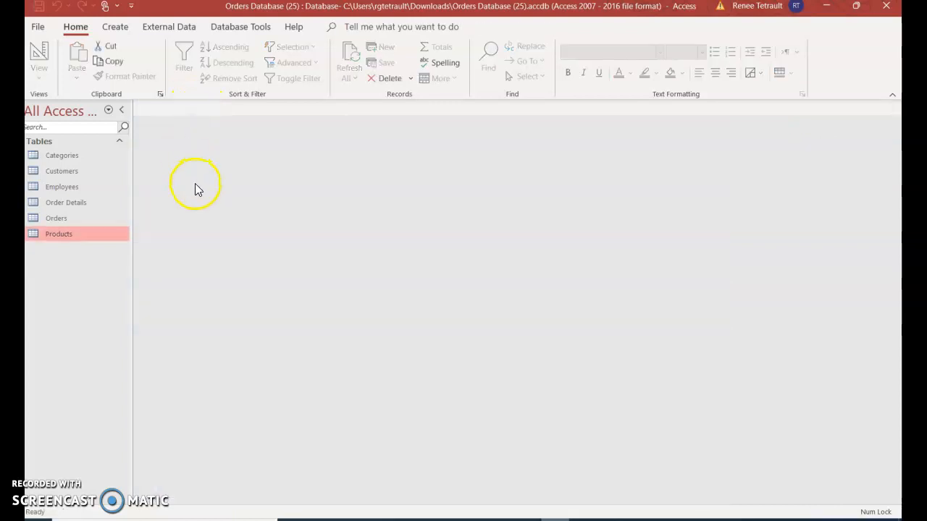
{"action": "mouse_move", "coordinate": [72, 181]}
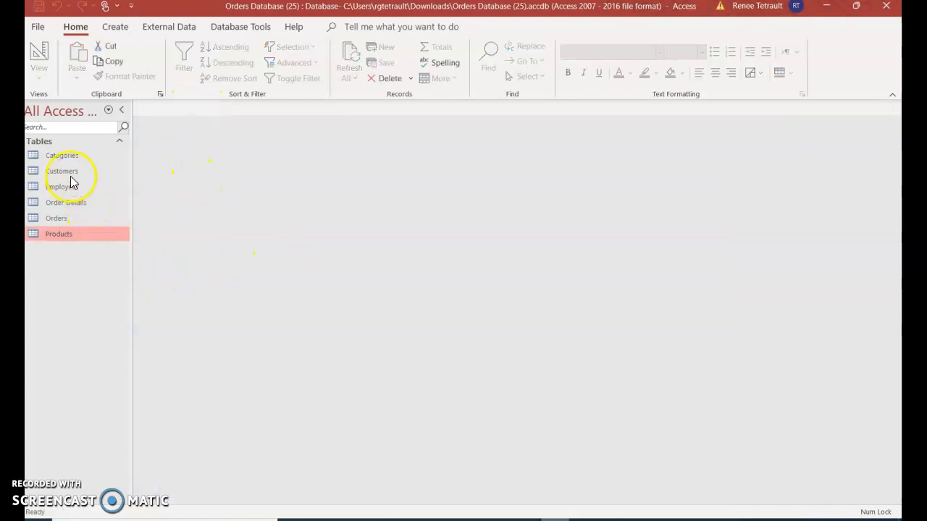
Step: Open the Customers table and sort it by Company Name A to Z
{"action": "double_click", "coordinate": [62, 171]}
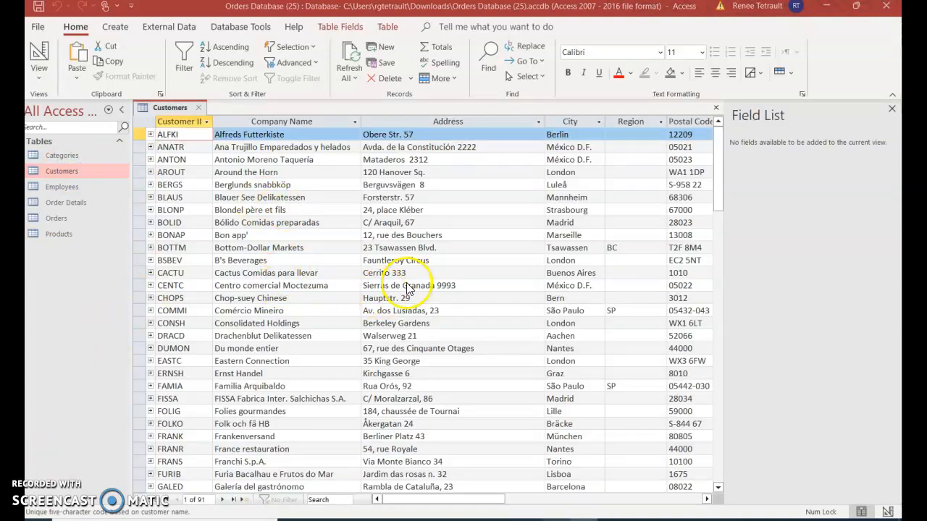
{"action": "mouse_move", "coordinate": [354, 336]}
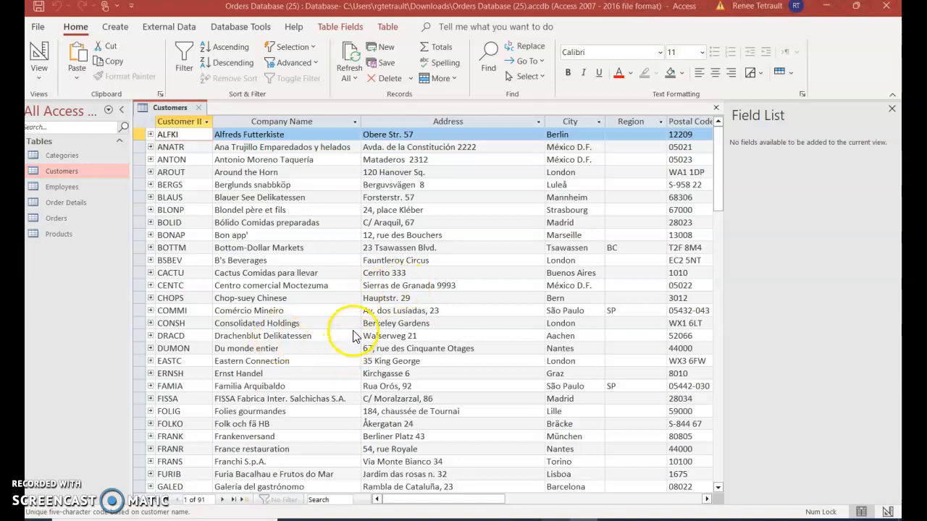
{"action": "mouse_move", "coordinate": [357, 253]}
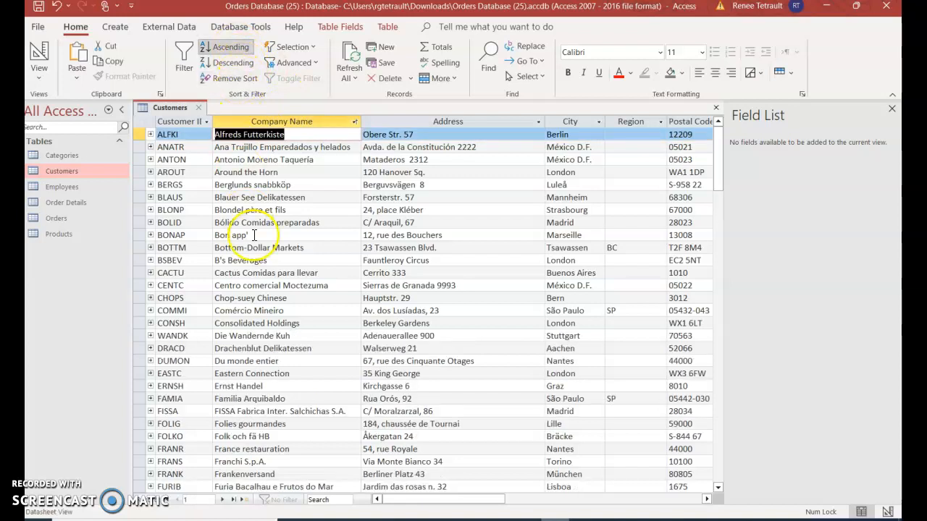
{"action": "left_click", "coordinate": [232, 63]}
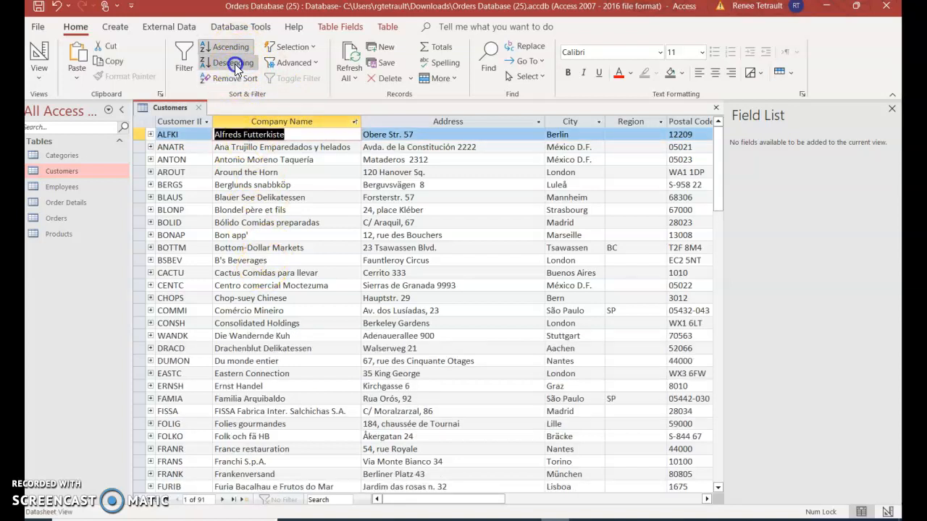
Step: Remove the company name sort and sort the Customers records by City A to Z
{"action": "left_click", "coordinate": [231, 64]}
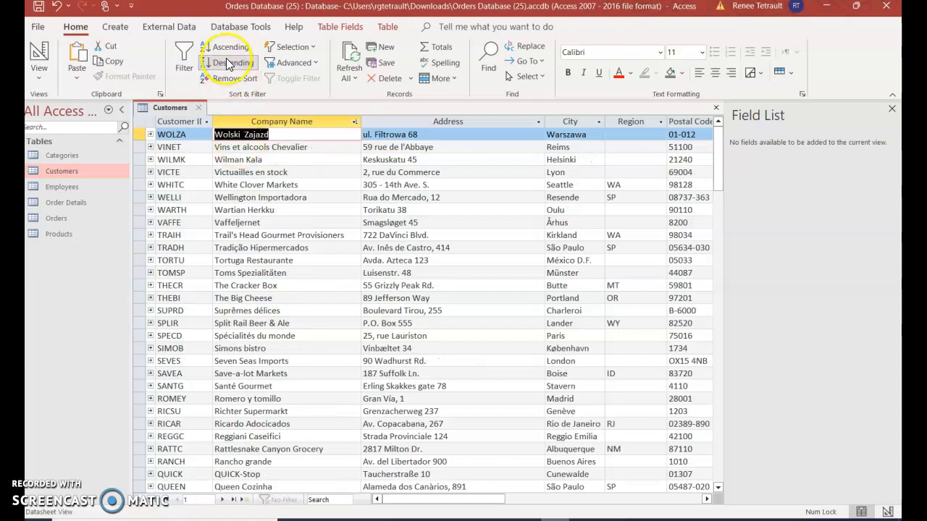
{"action": "left_click", "coordinate": [226, 46]}
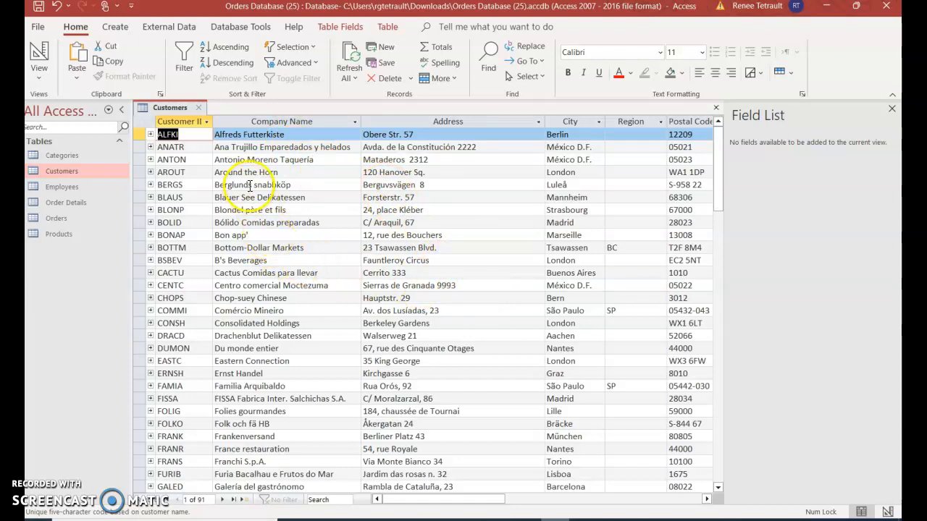
{"action": "left_click", "coordinate": [599, 122]}
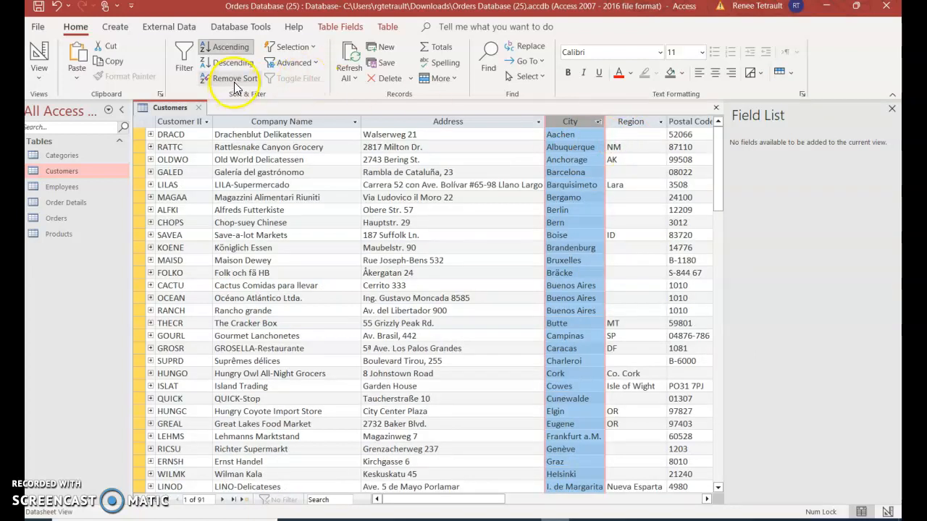
Step: Remove the city sort, apply a City filter, then toggle it off so all 91 records show
{"action": "left_click", "coordinate": [598, 121]}
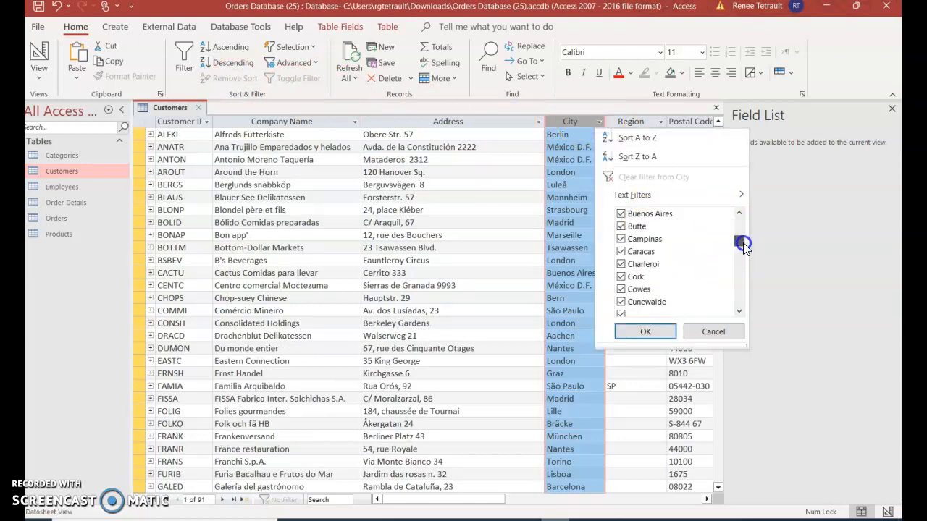
{"action": "scroll", "scroll_direction": "down", "scroll_amount": 3}
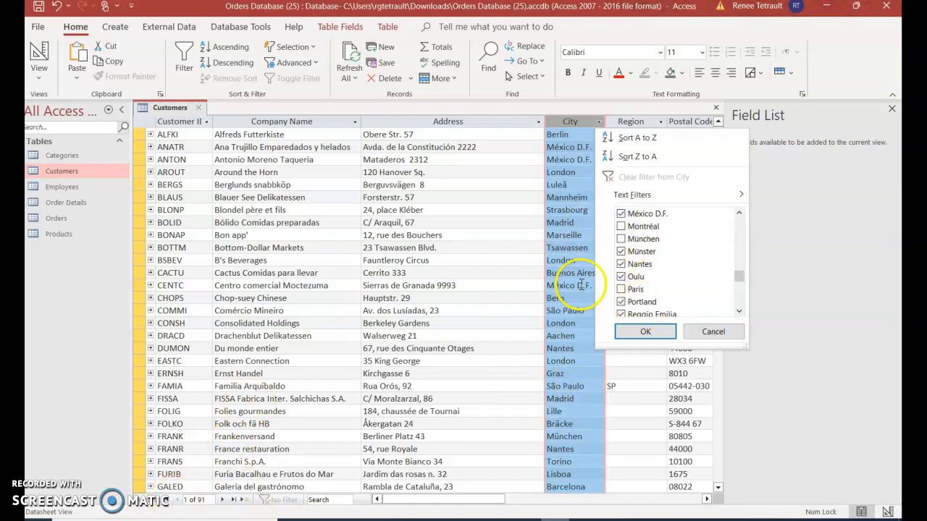
{"action": "left_click", "coordinate": [643, 331]}
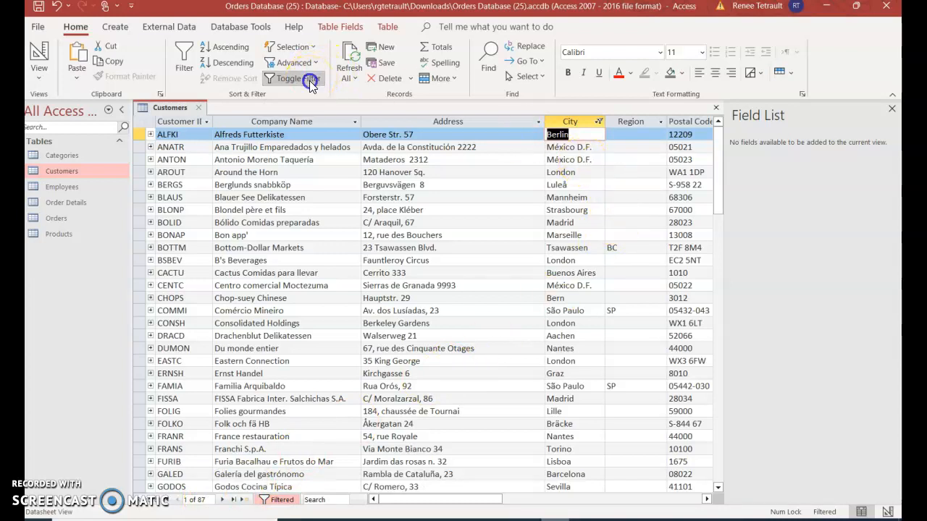
{"action": "left_click", "coordinate": [293, 78]}
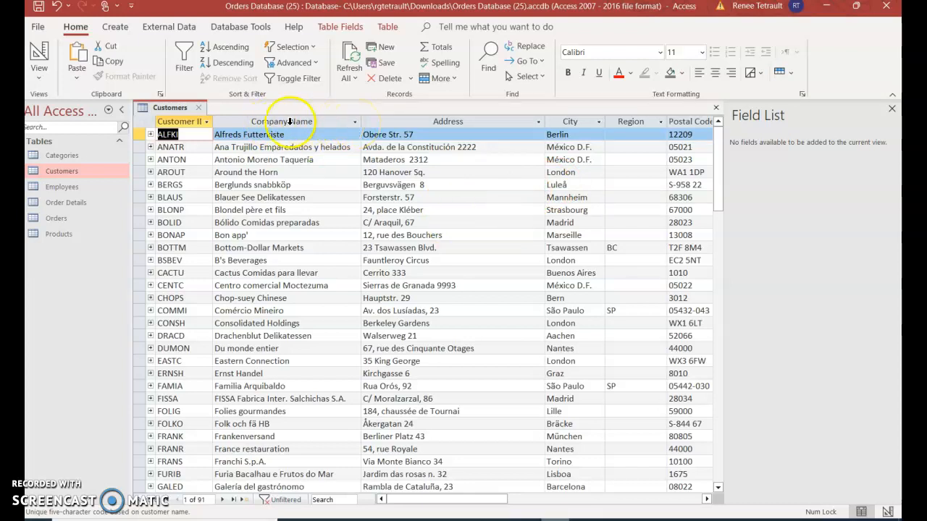
Step: Sort Customers by country, city and company name, then close the table
{"action": "left_click", "coordinate": [354, 122]}
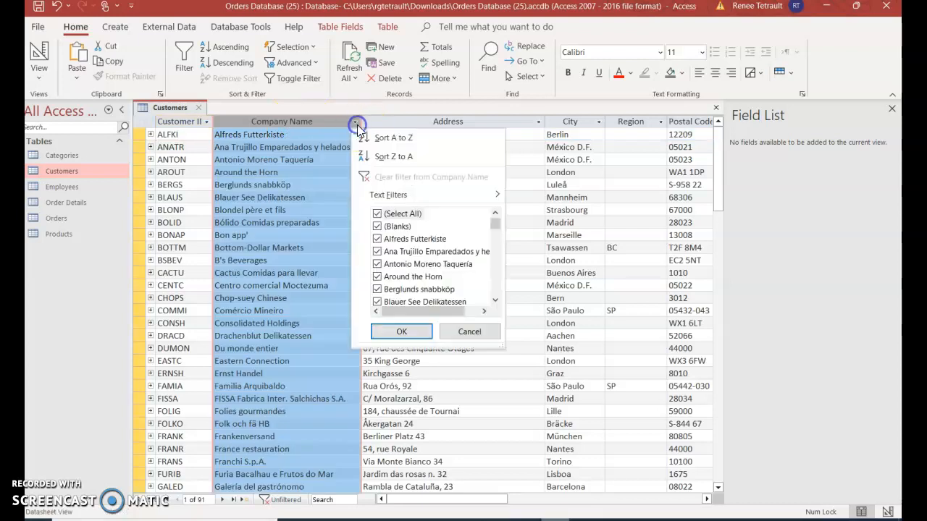
{"action": "mouse_move", "coordinate": [380, 137]}
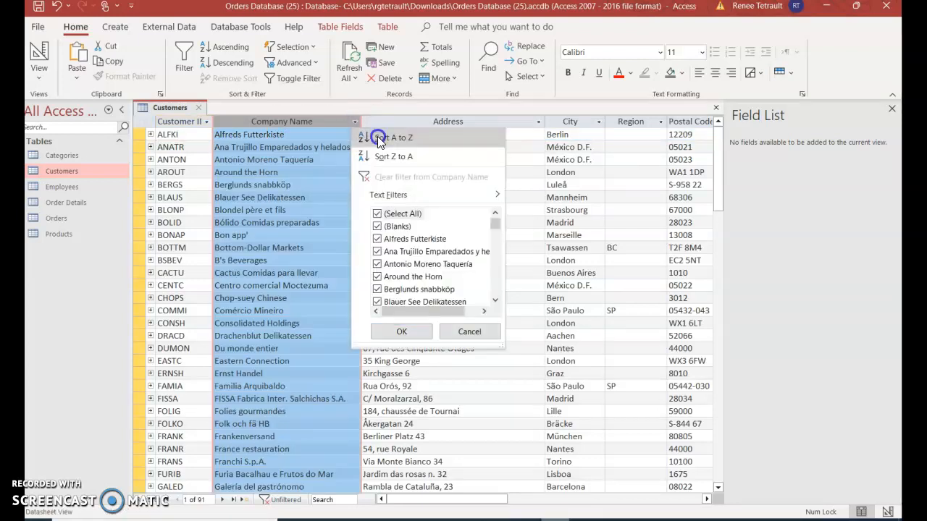
{"action": "left_click", "coordinate": [394, 138]}
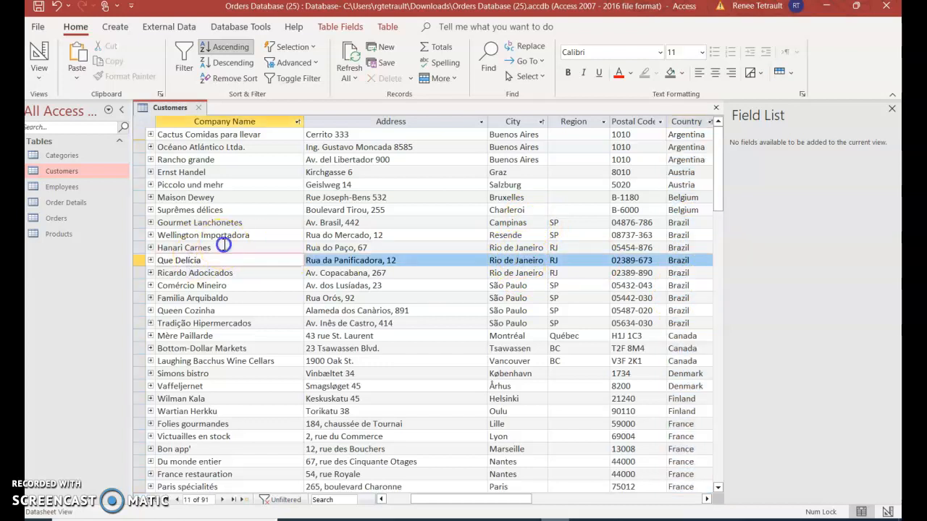
{"action": "left_click", "coordinate": [183, 248]}
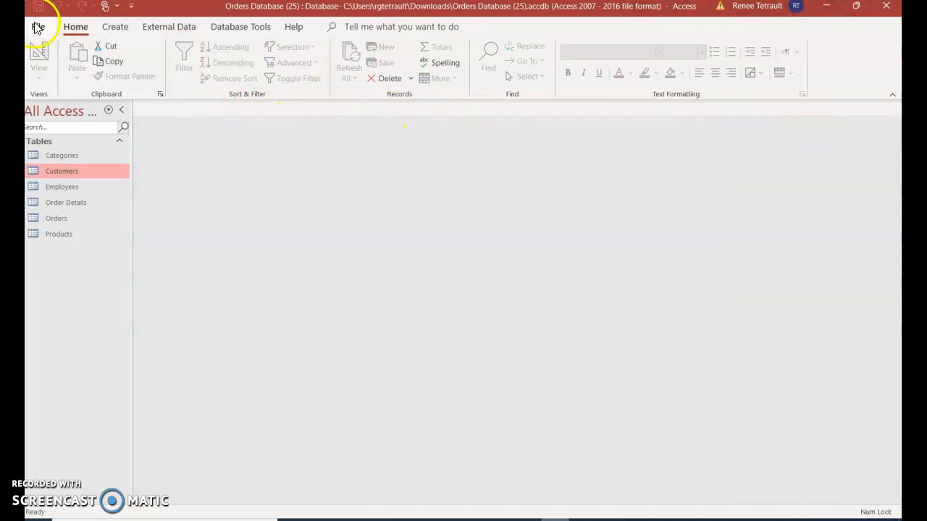
{"action": "mouse_move", "coordinate": [130, 76]}
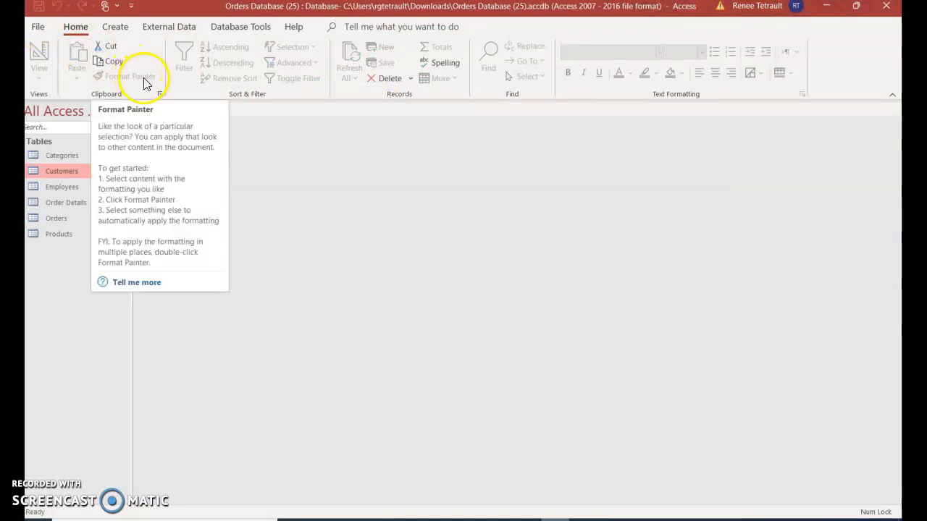